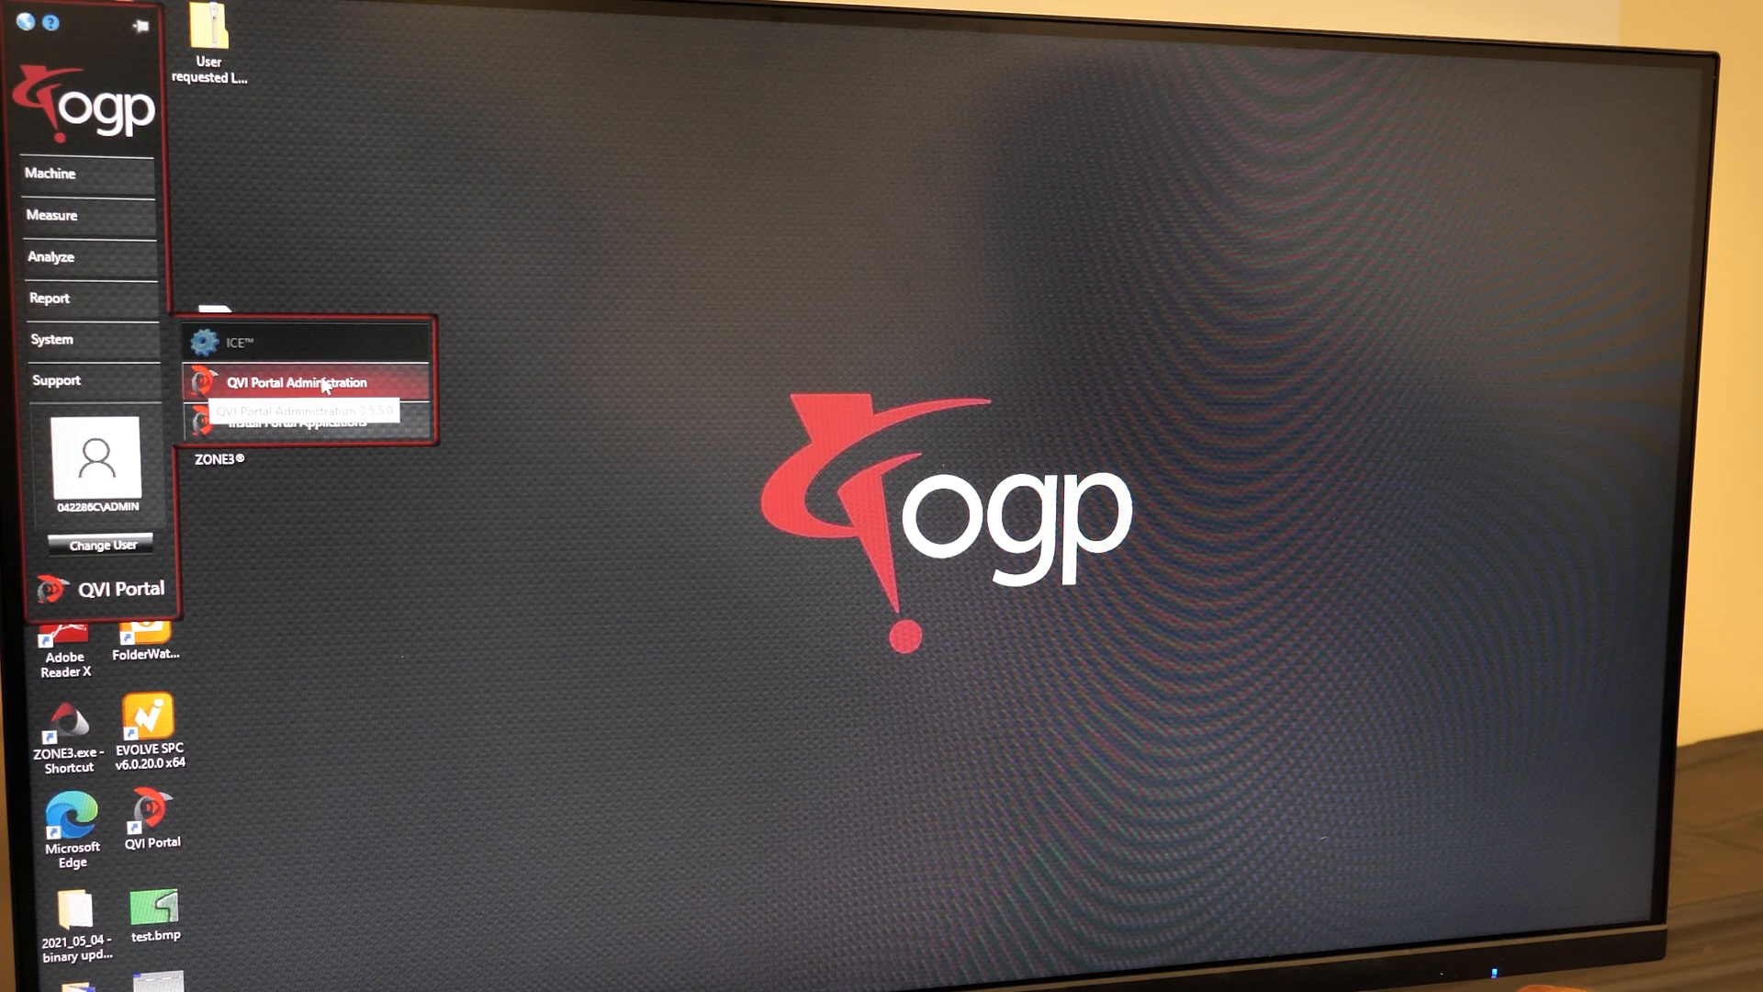
pyautogui.click(301, 382)
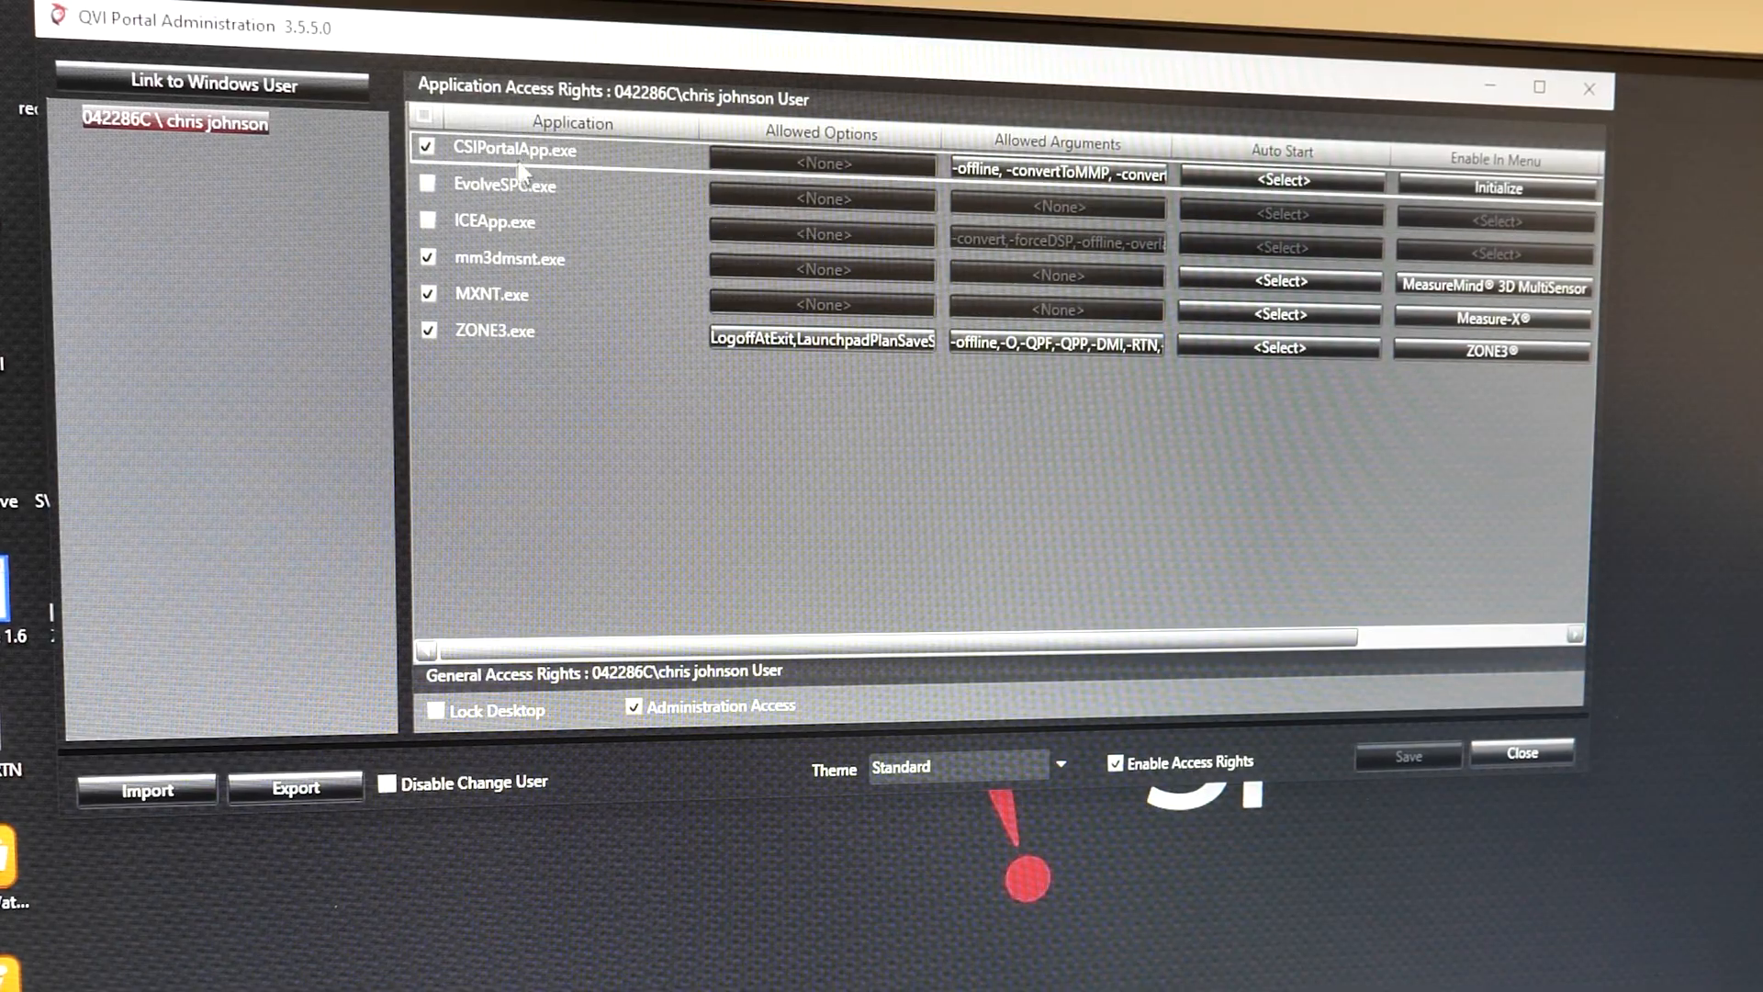
pyautogui.moveTo(502, 183)
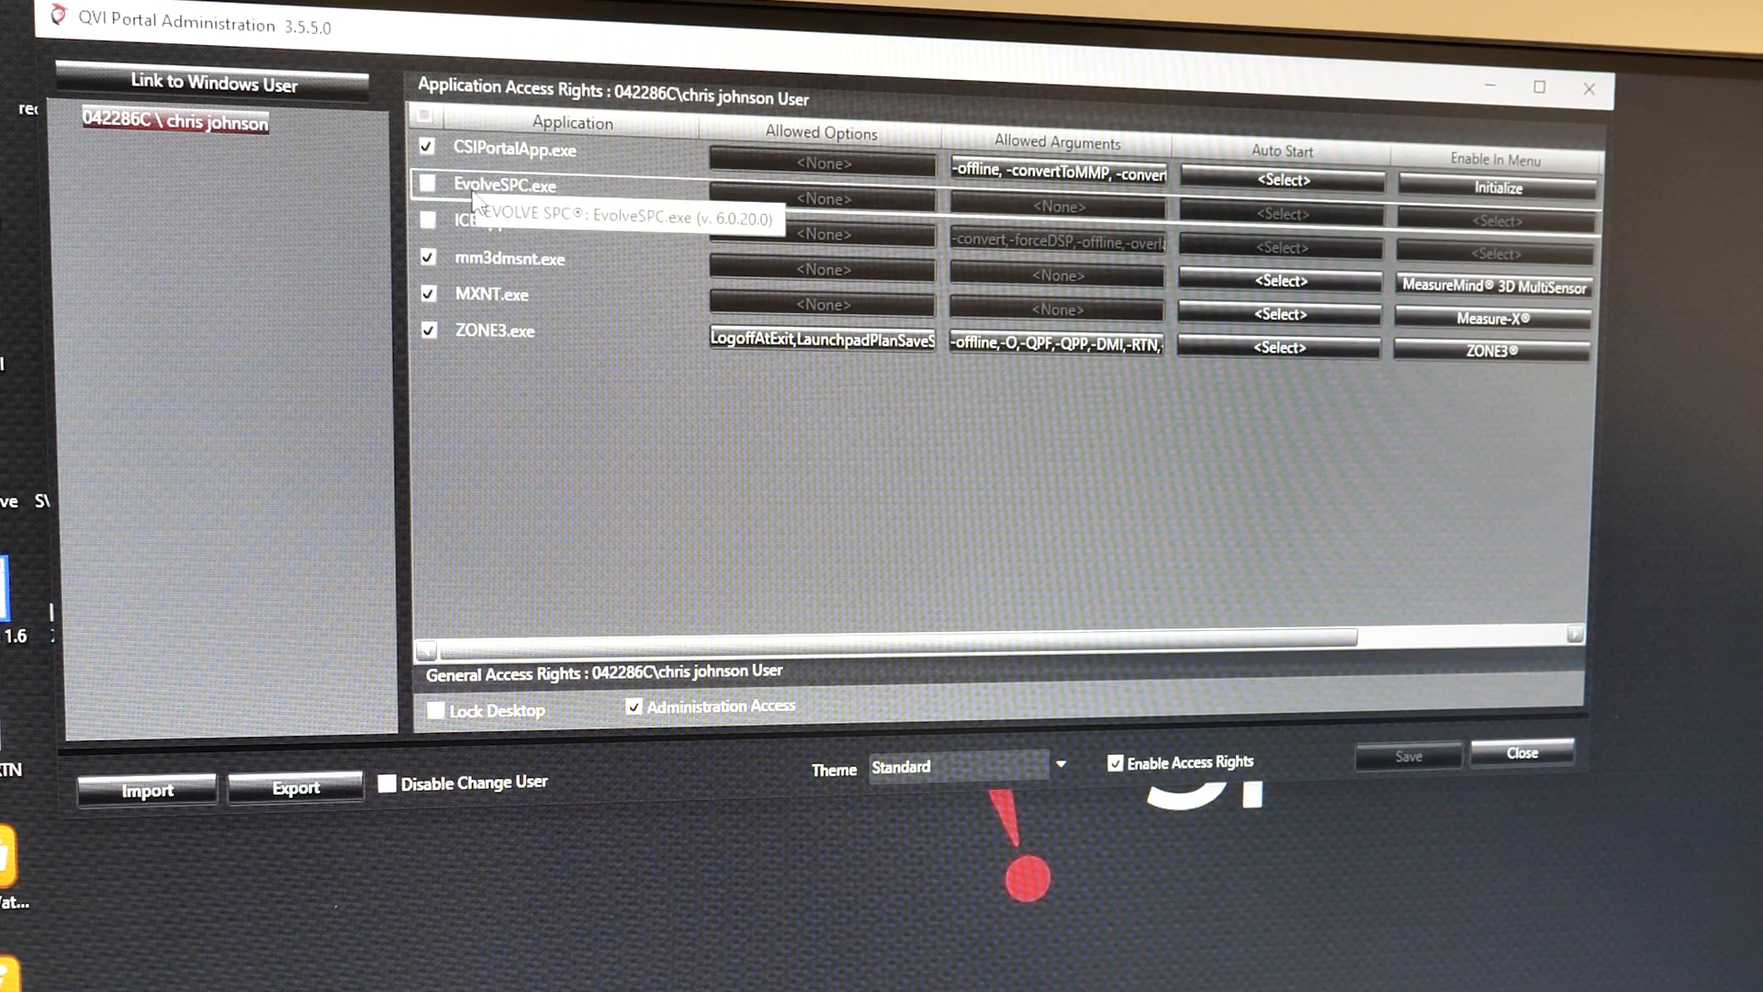
pyautogui.moveTo(484, 331)
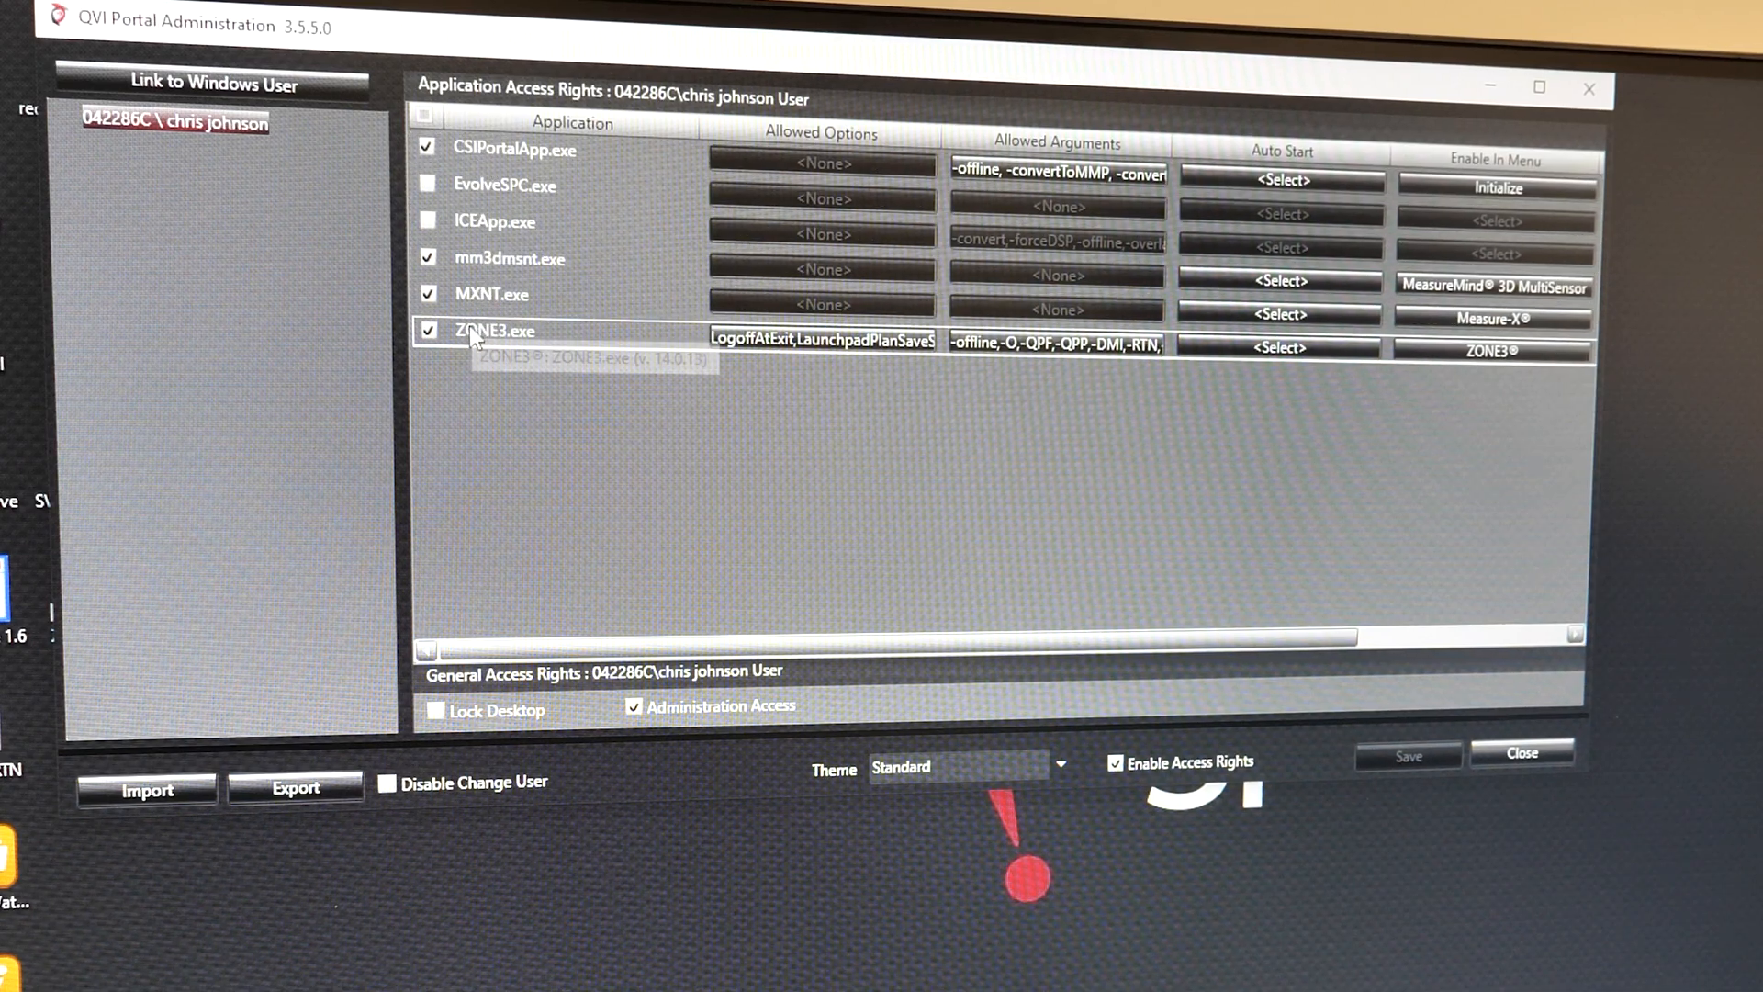
pyautogui.moveTo(753, 307)
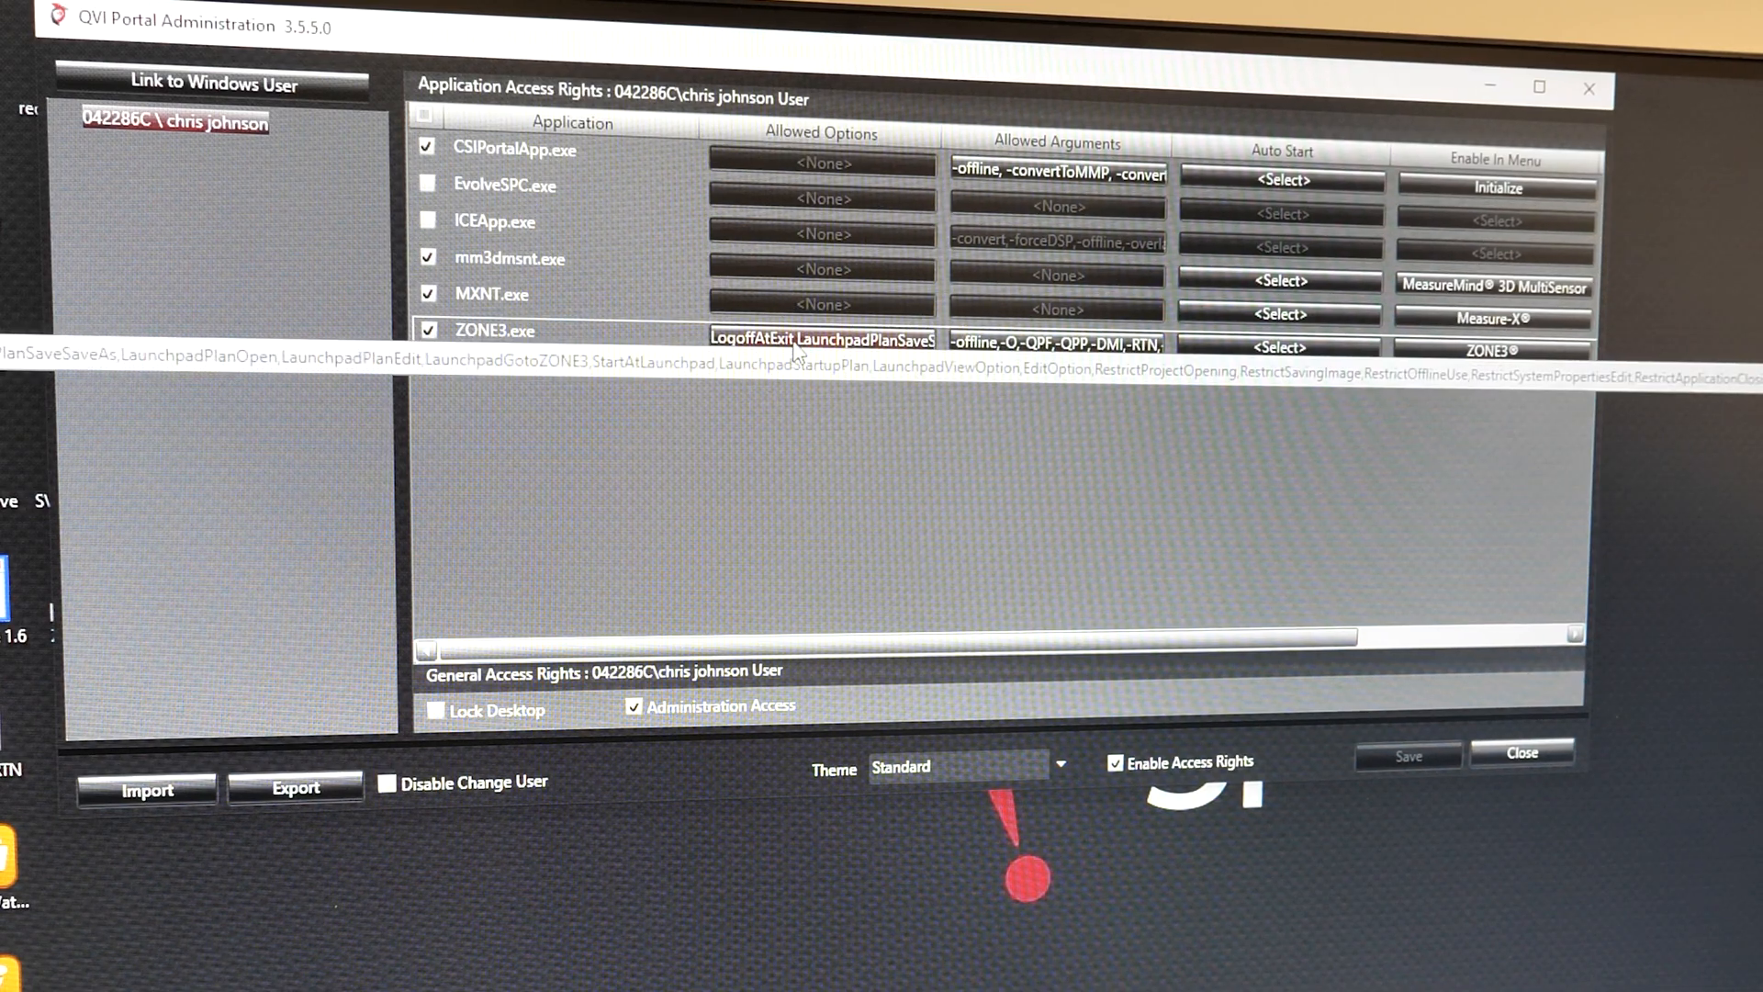
pyautogui.click(821, 340)
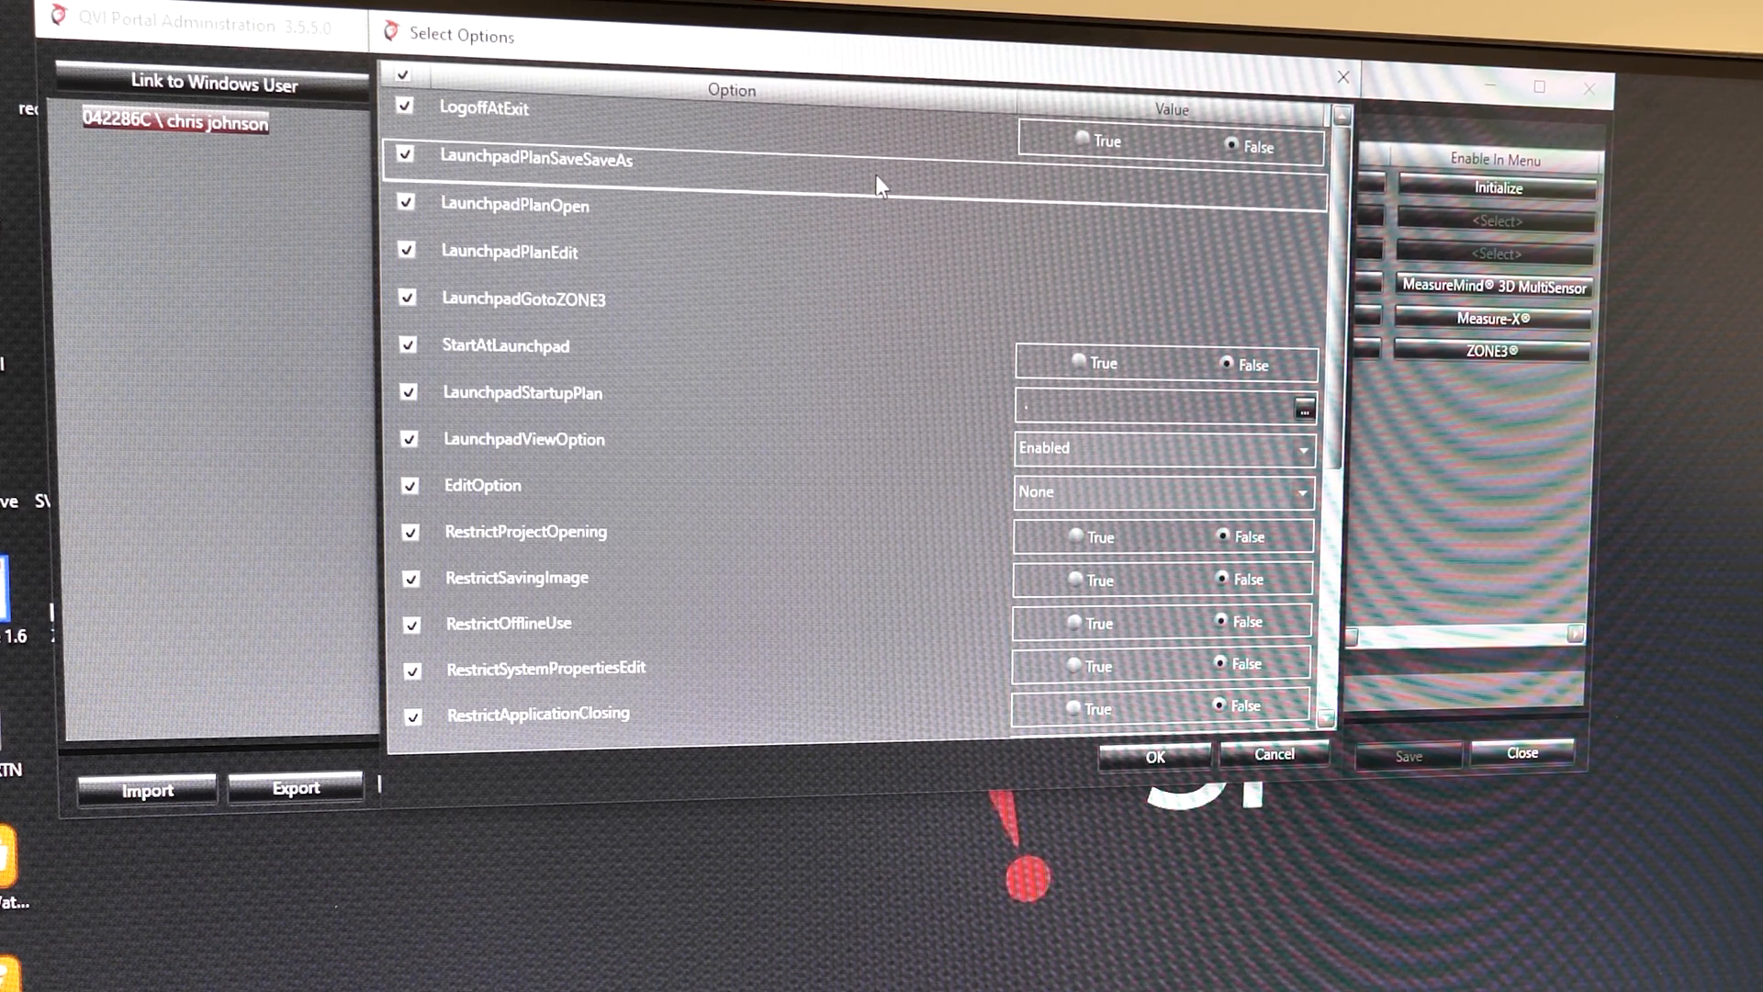
pyautogui.scroll(-3)
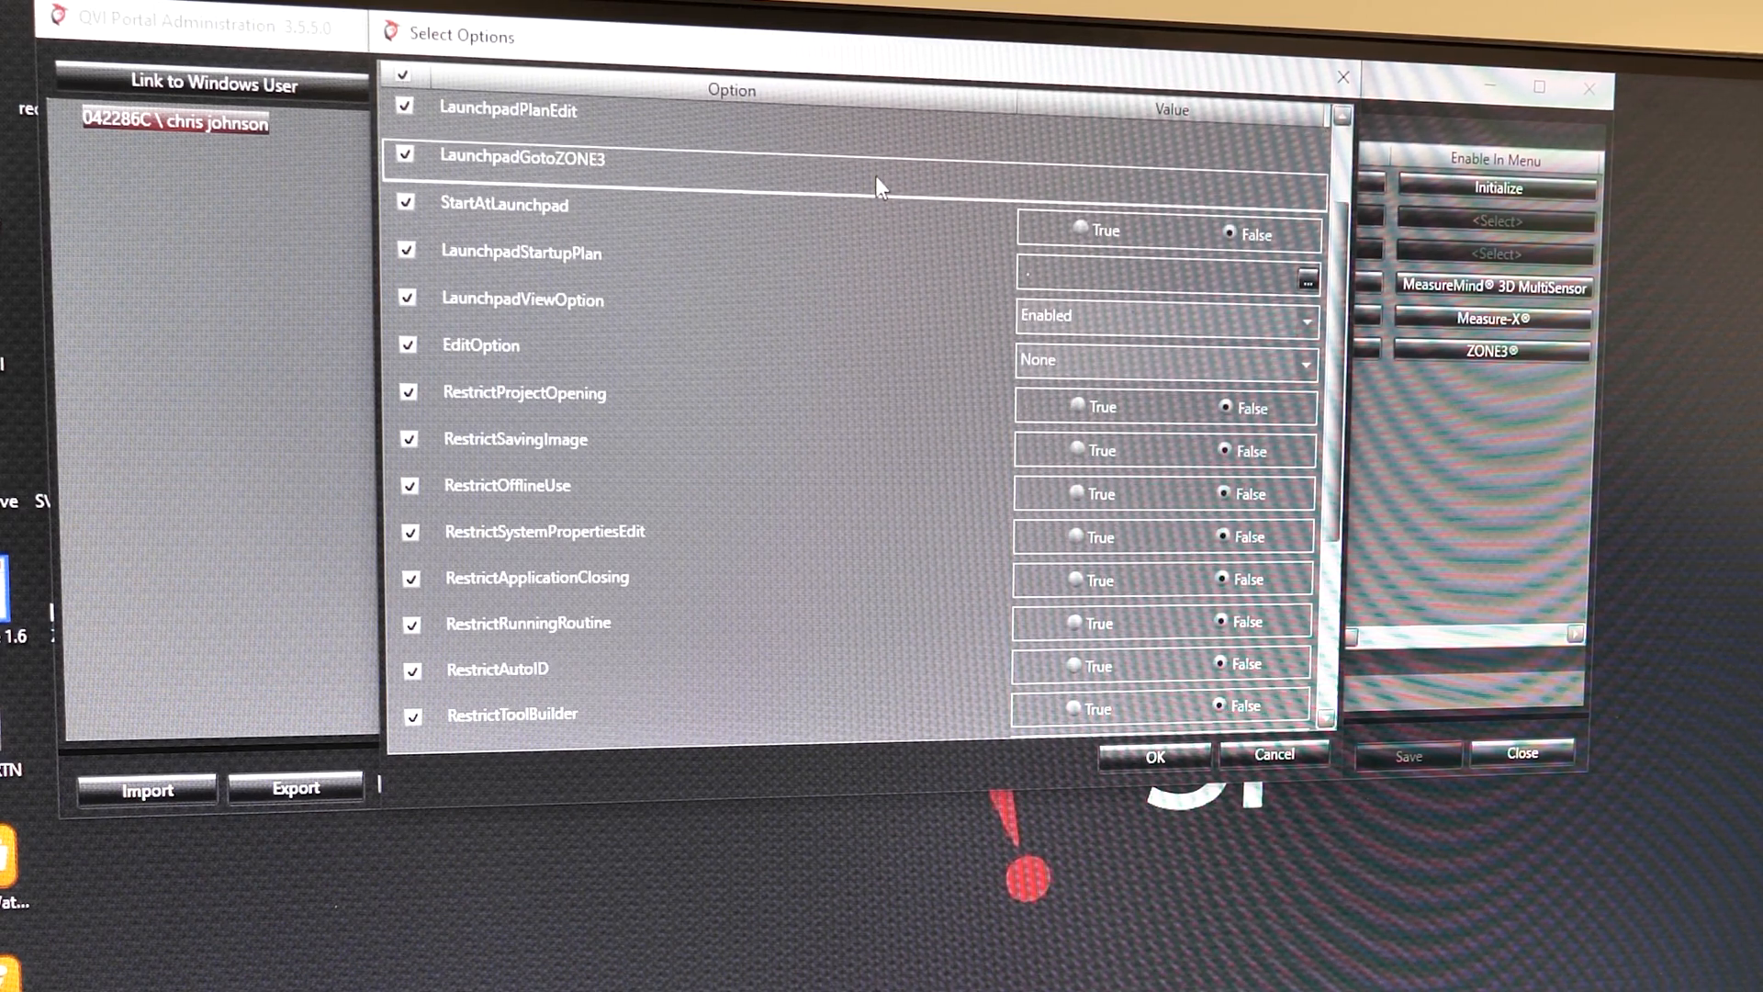
pyautogui.scroll(-3)
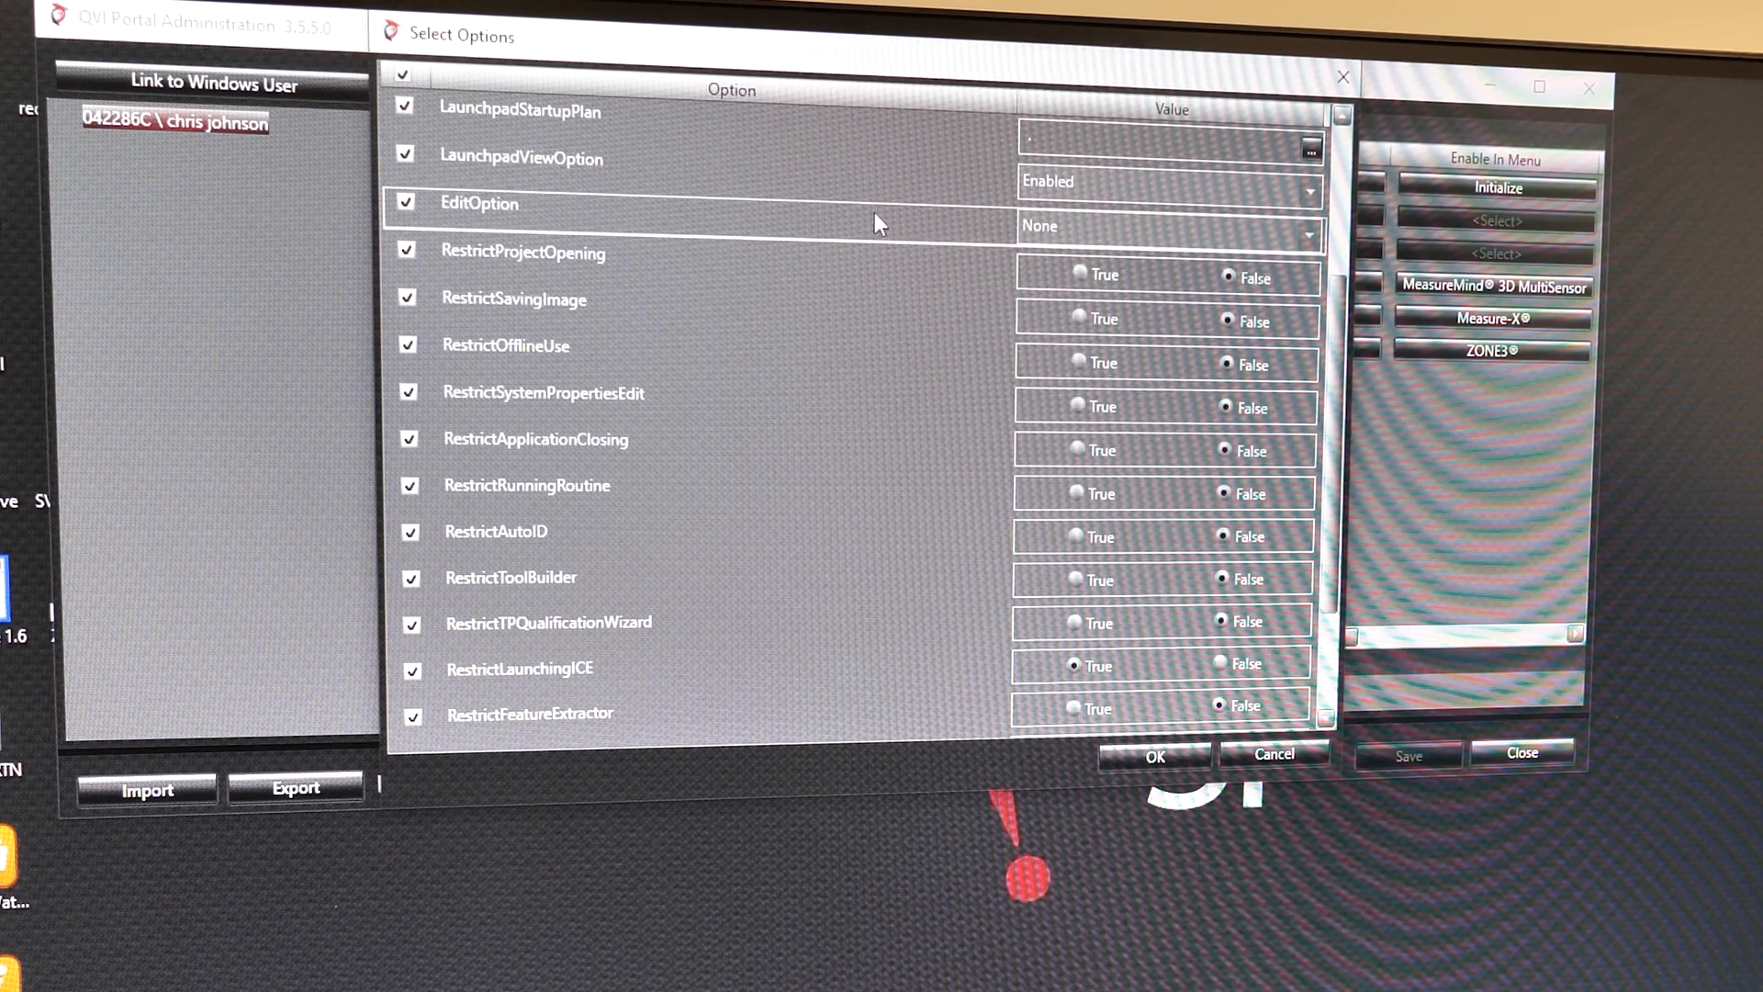
pyautogui.scroll(-3)
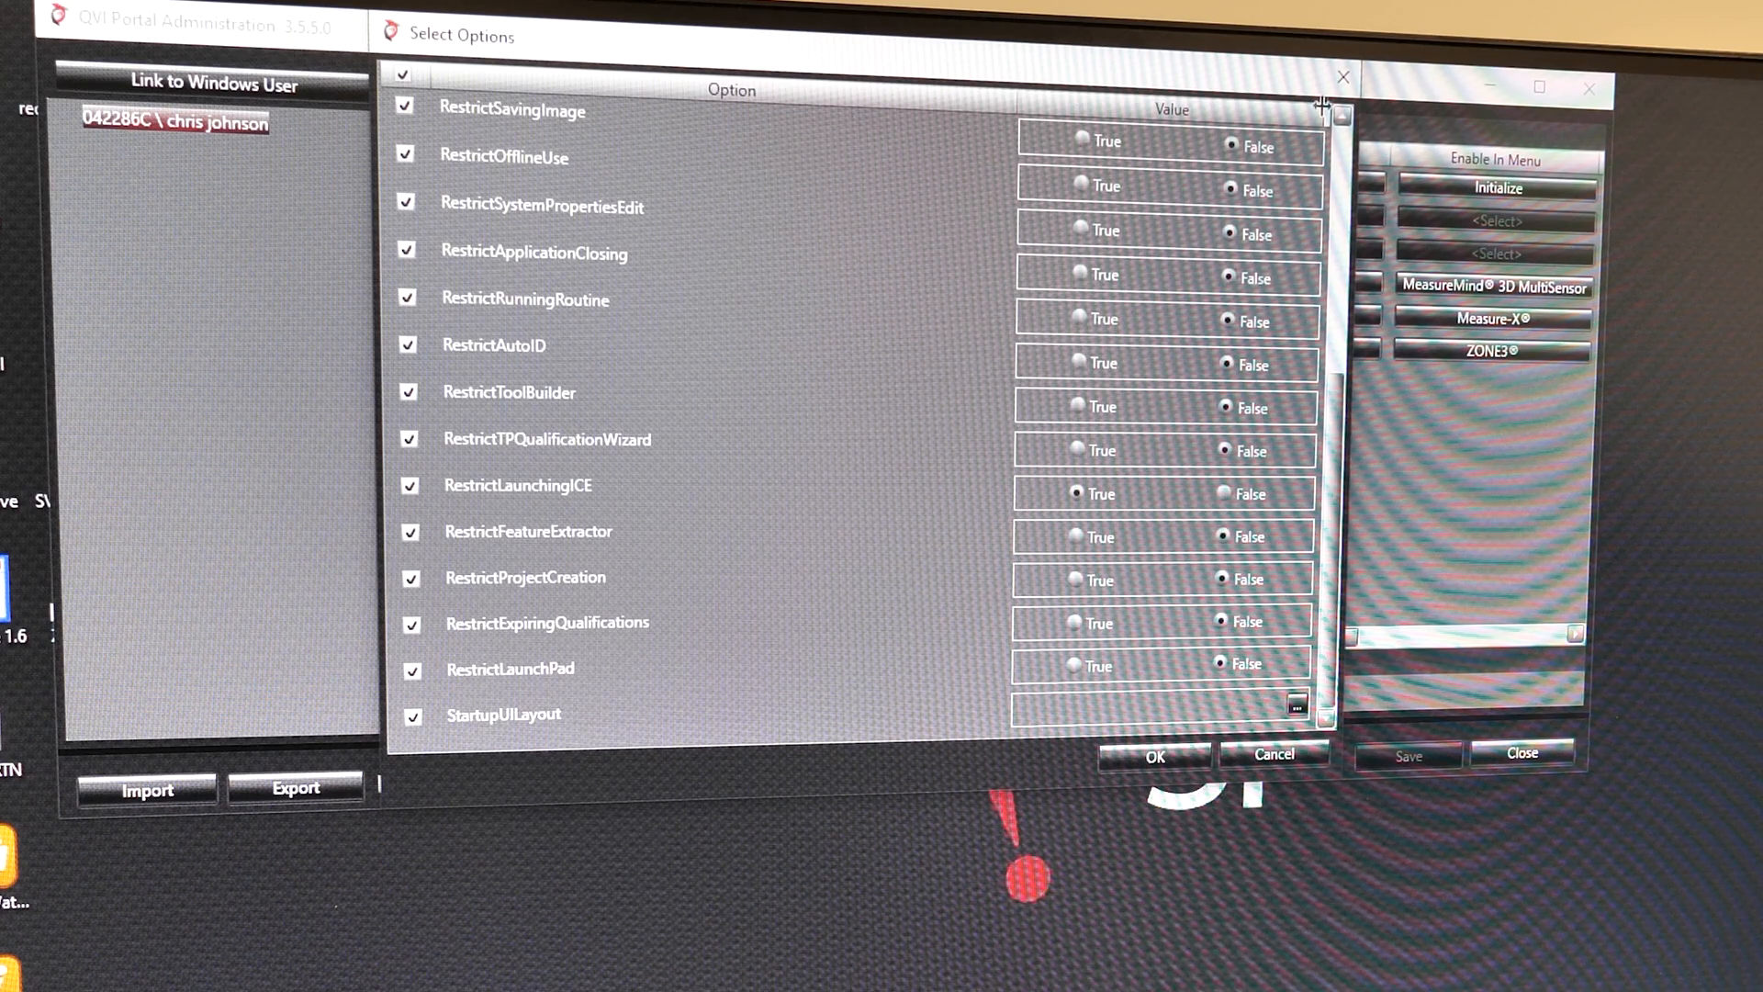
pyautogui.click(1340, 77)
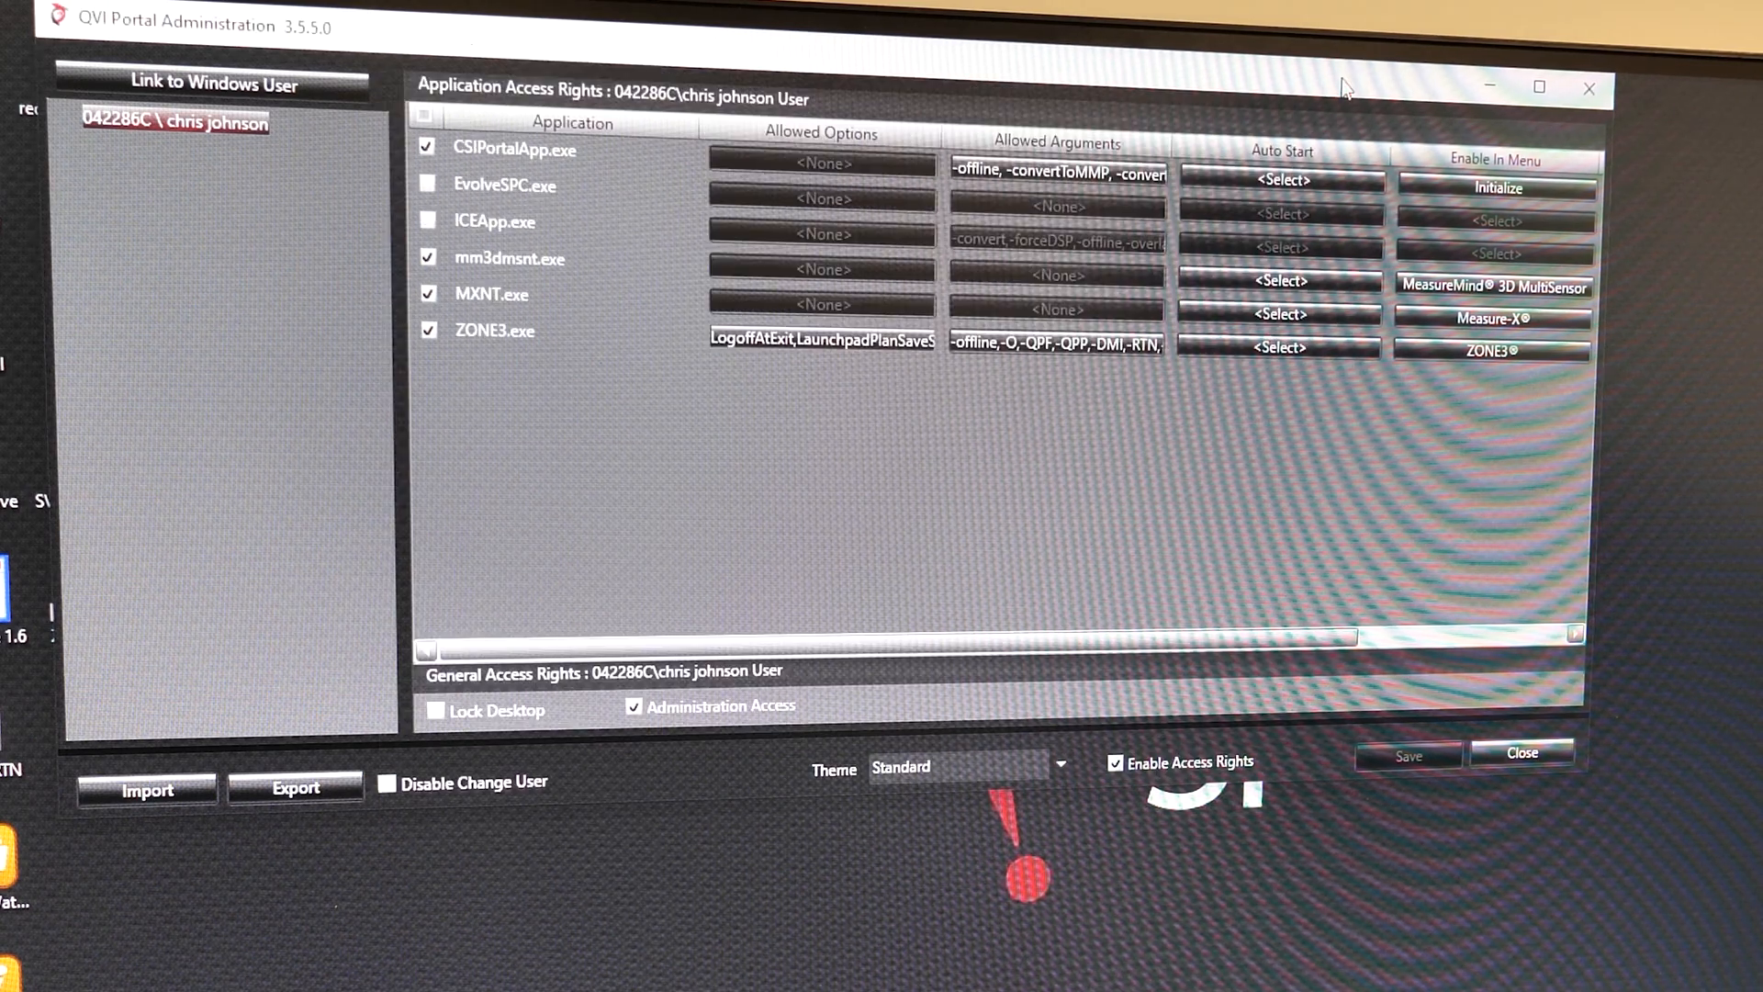